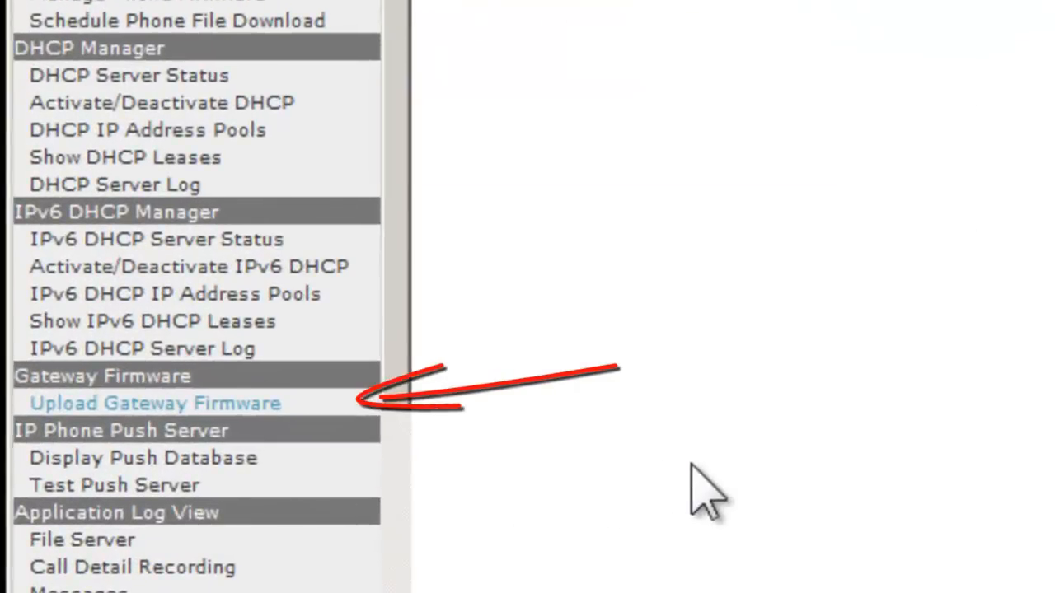
- Navigate to the Upload Gateway Firmware page from the left menu
{"action": "left_click", "coordinate": [155, 402]}
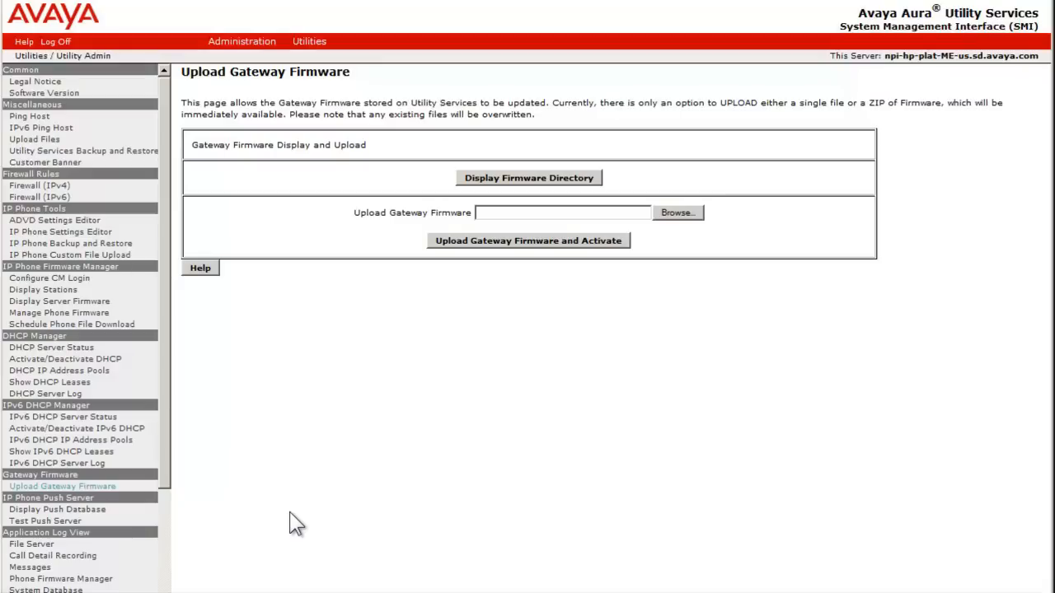
{"action": "mouse_move", "coordinate": [318, 483]}
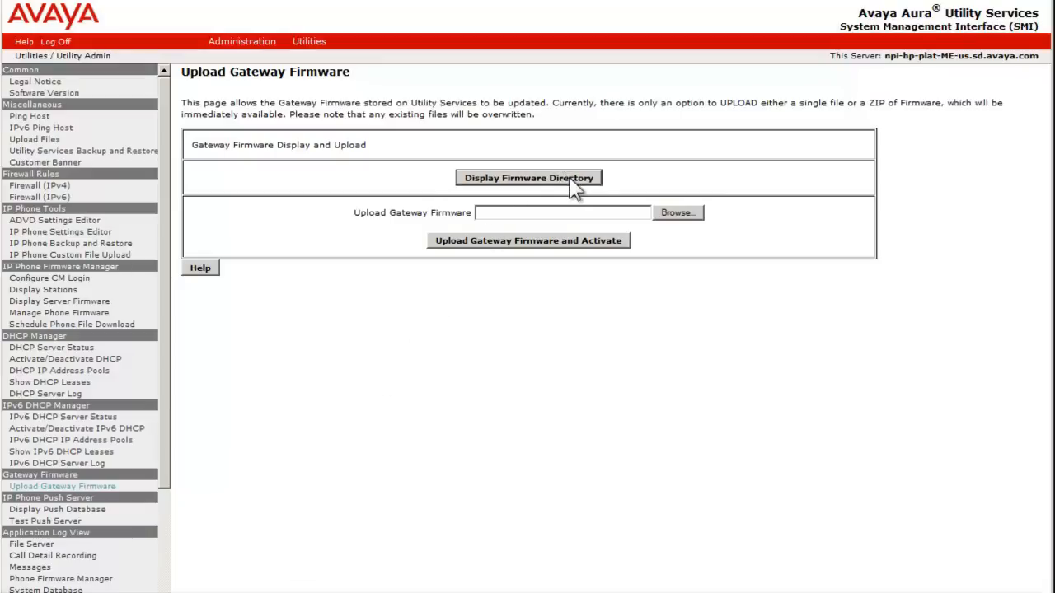
{"action": "left_click", "coordinate": [528, 178]}
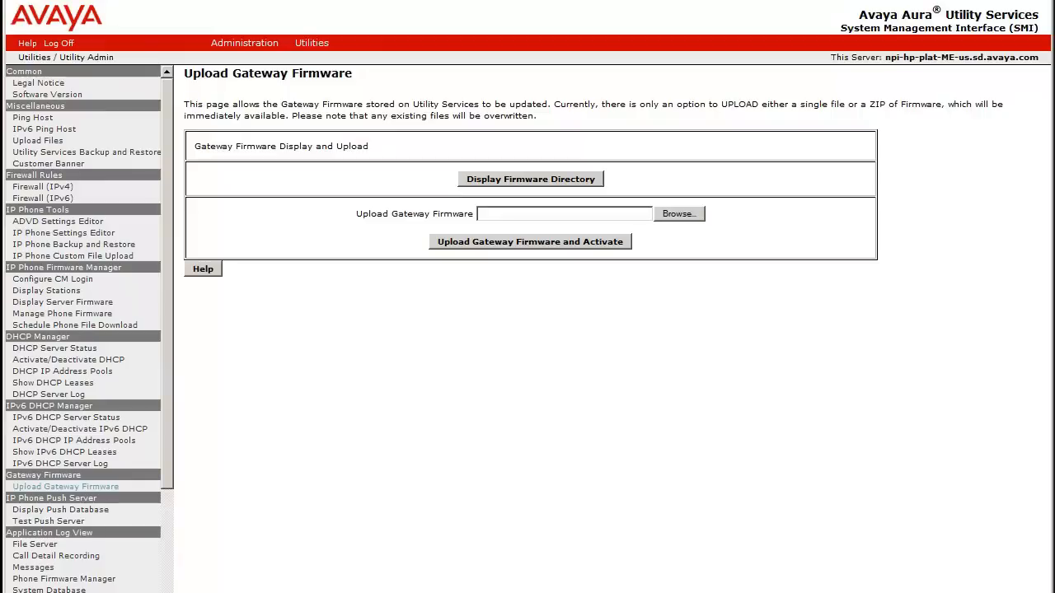
{"action": "mouse_move", "coordinate": [438, 96]}
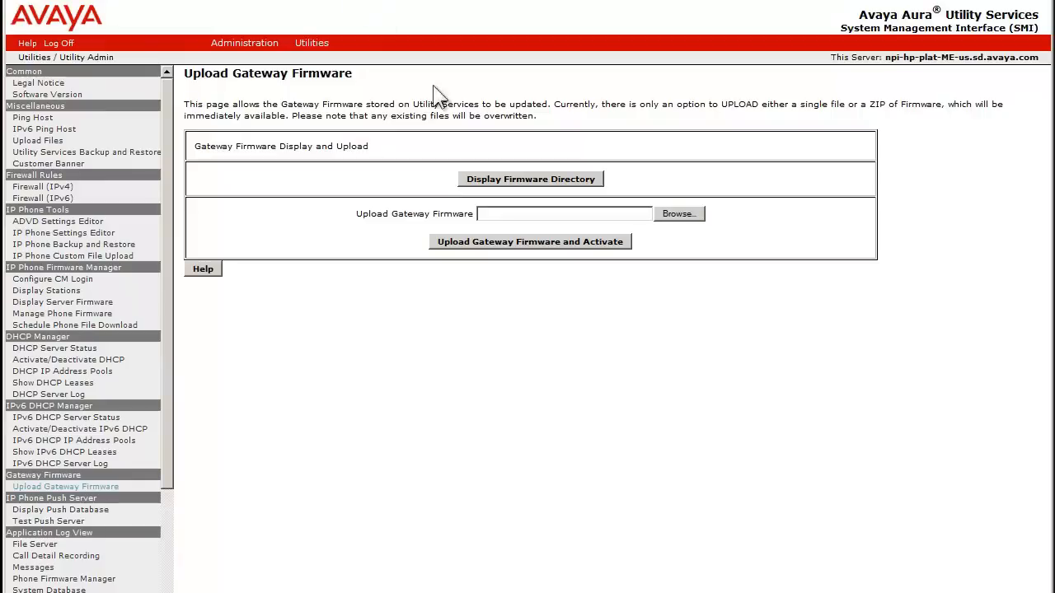
- Select g450_sw_31_20_1.bin and upload it to Utility Services with activation
{"action": "left_click", "coordinate": [678, 214]}
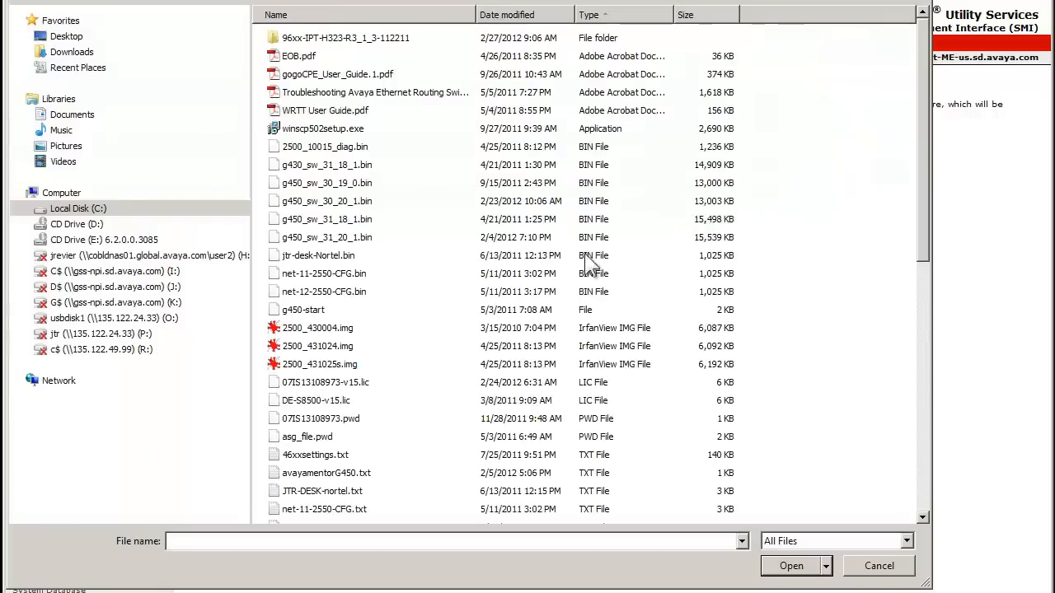
{"action": "left_click", "coordinate": [791, 568]}
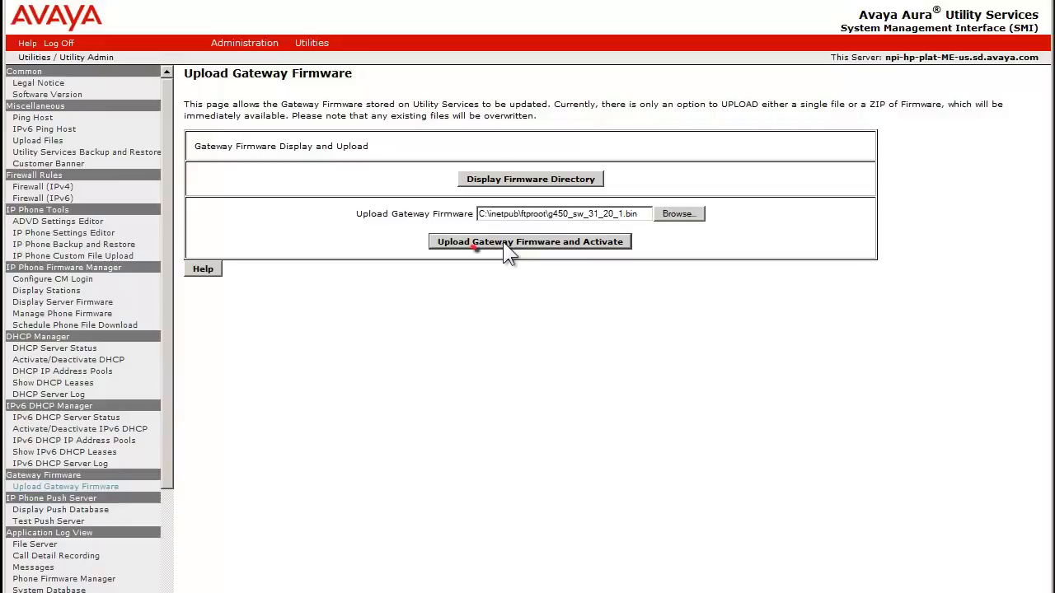
{"action": "left_click", "coordinate": [531, 241]}
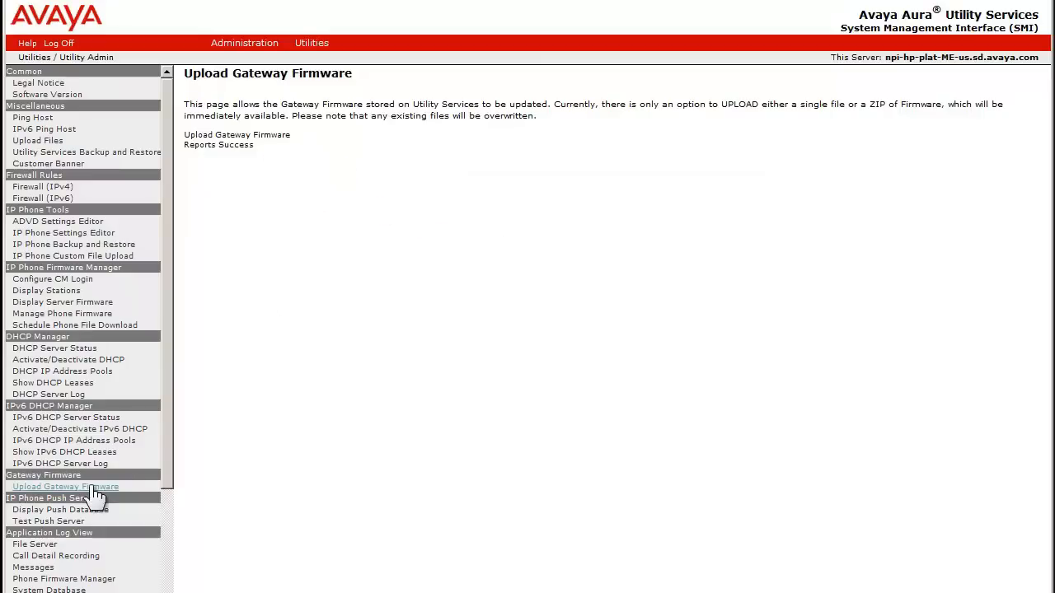
- Return to the upload page and list the firmware stored on Utility Services
{"action": "left_click", "coordinate": [66, 486]}
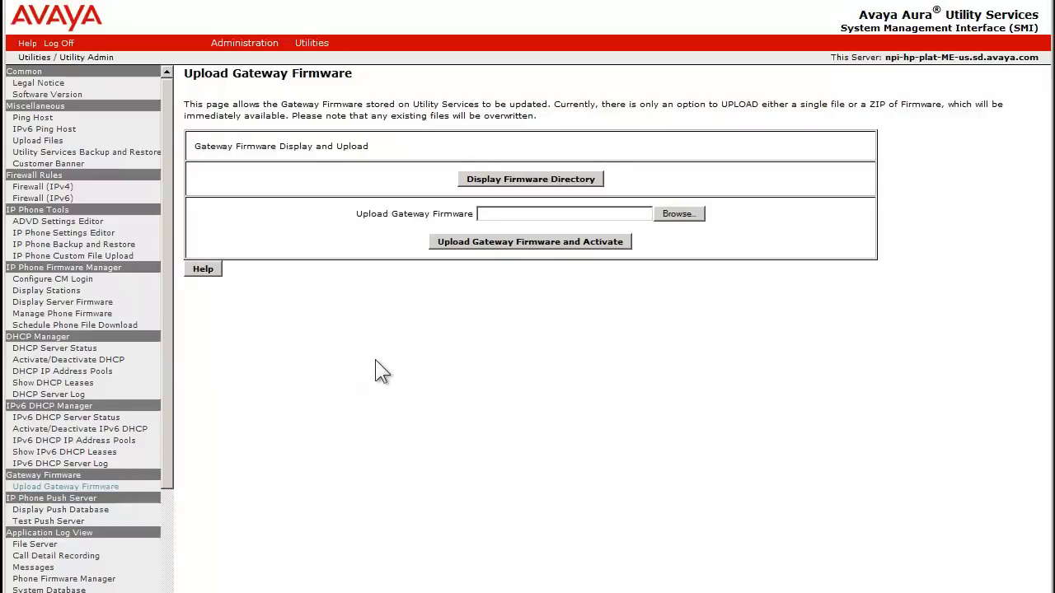
{"action": "mouse_move", "coordinate": [388, 363]}
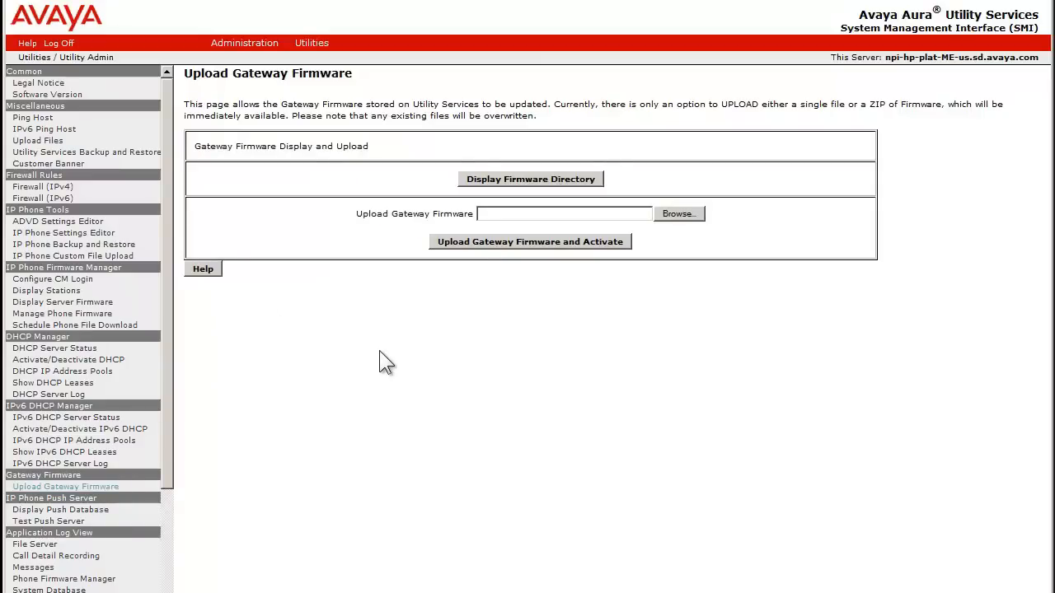
{"action": "mouse_move", "coordinate": [552, 194]}
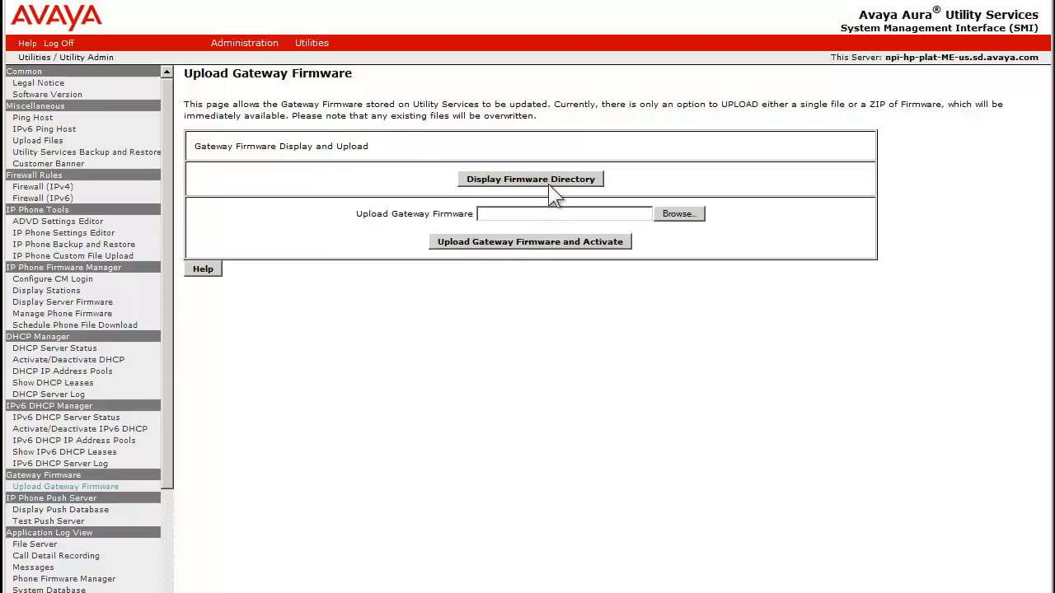
{"action": "mouse_move", "coordinate": [551, 192]}
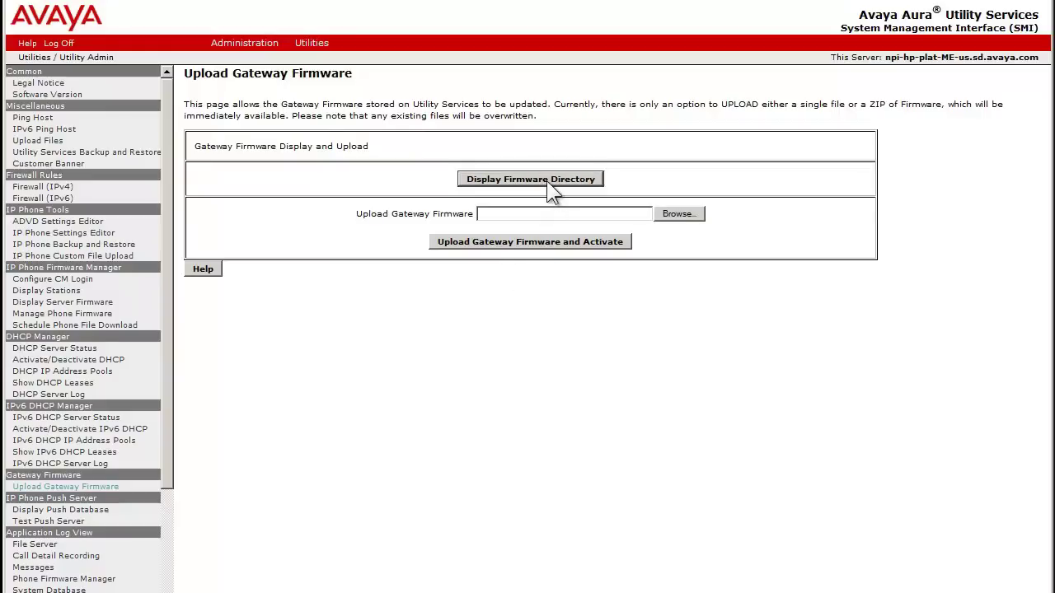
{"action": "left_click", "coordinate": [531, 178]}
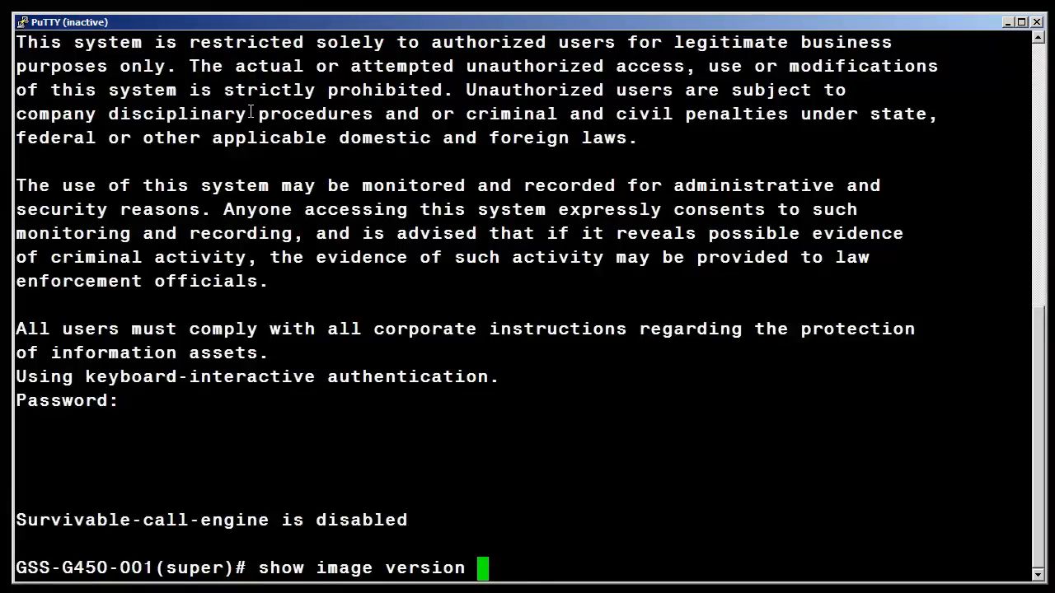
- Run show image version, then enter copy tftp SW_imageA g450_sw_31_20_1.bin 135.122.76.212
{"action": "key", "text": "Return"}
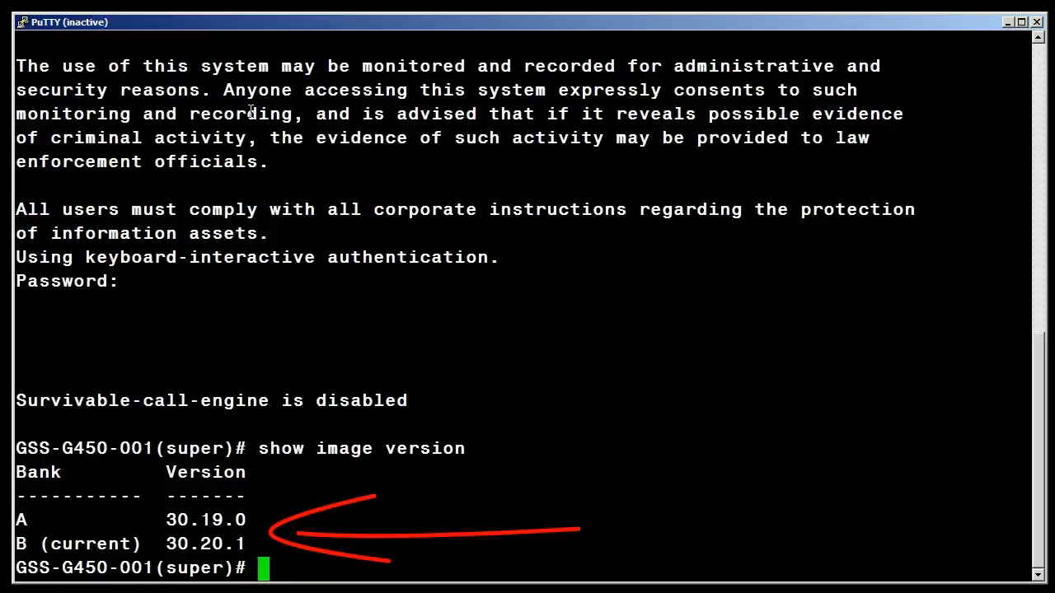
{"action": "type", "text": "copy tftp SW_imageA g450_sw_31_20_1.bin 135.122.76.212"}
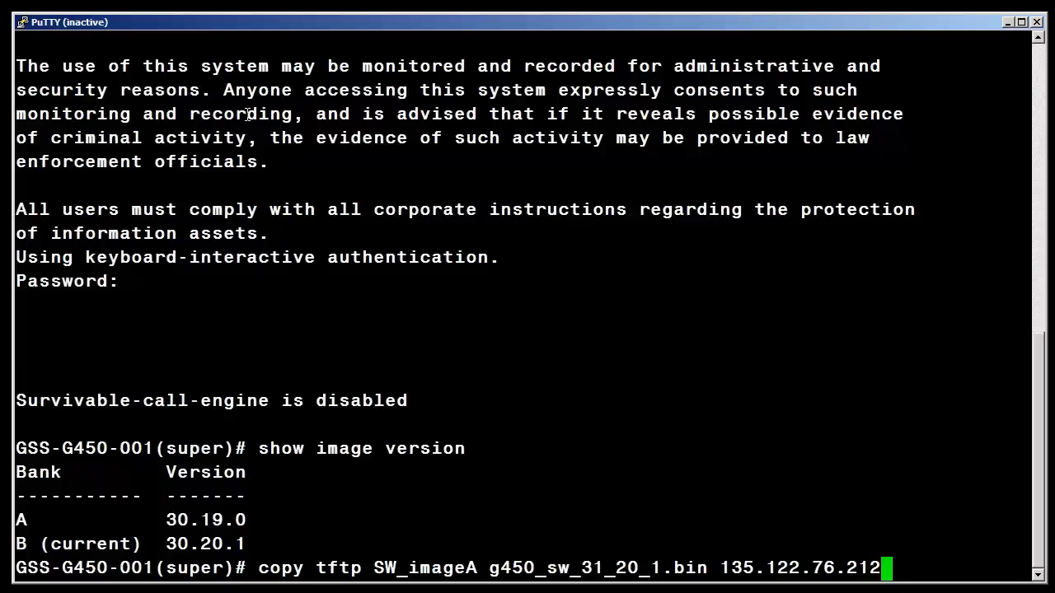
- Start the TFTP copy into bank A and poll show download software status 10 until Idle
{"action": "key", "text": "Return"}
{"action": "type", "text": "show download software status 10"}
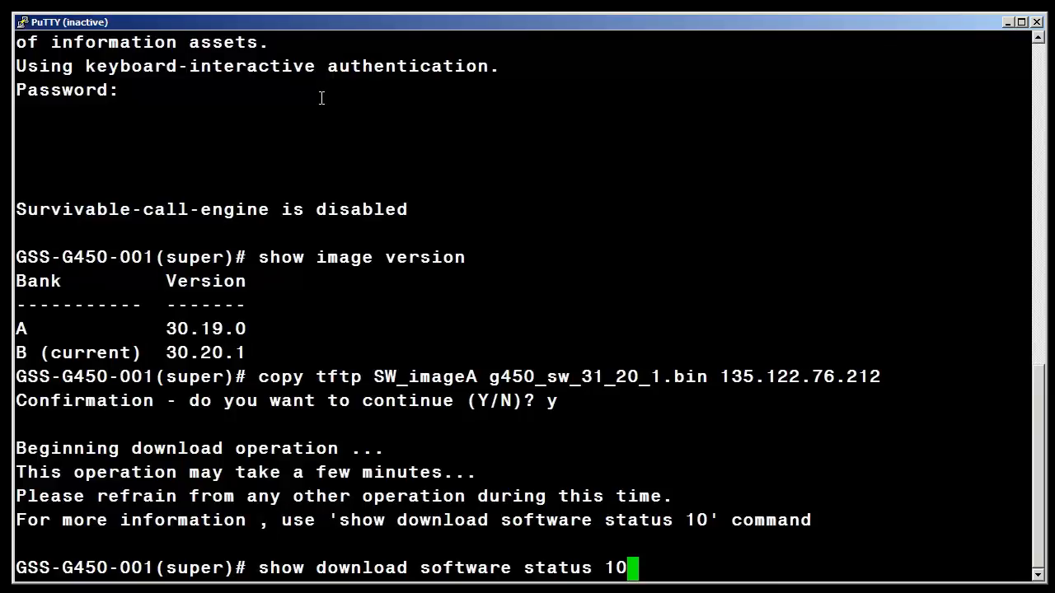
{"action": "key", "text": "Return"}
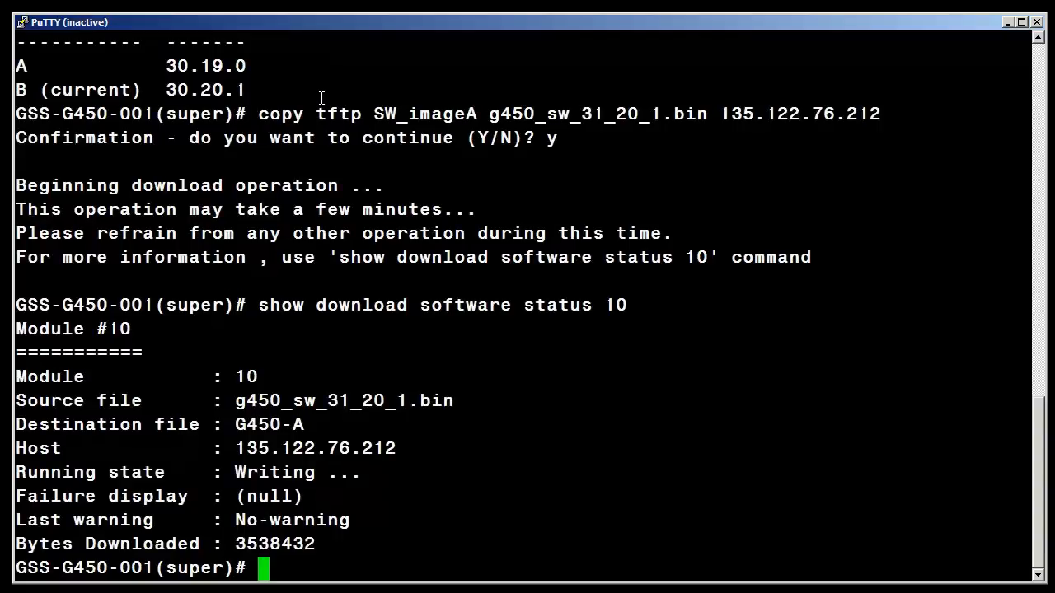
{"action": "type", "text": "show download software status 10"}
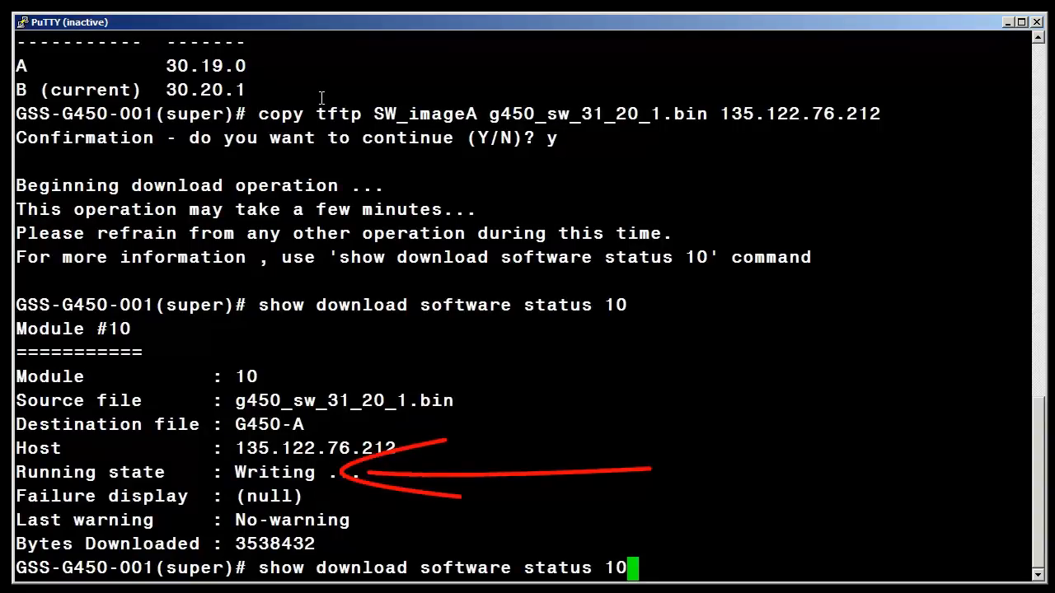
{"action": "key", "text": "Return"}
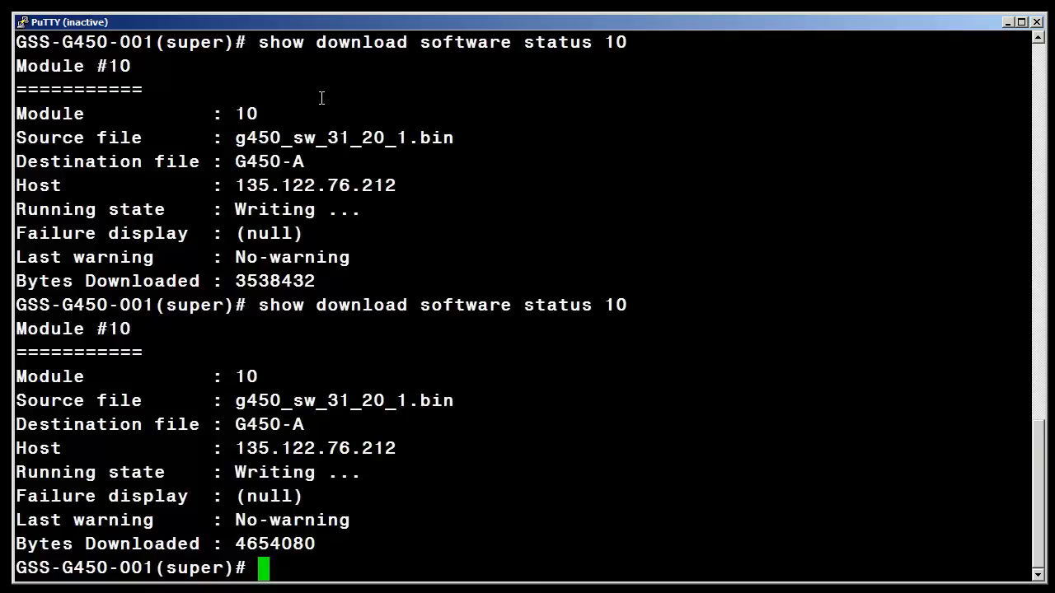
{"action": "type", "text": "show download software status 10"}
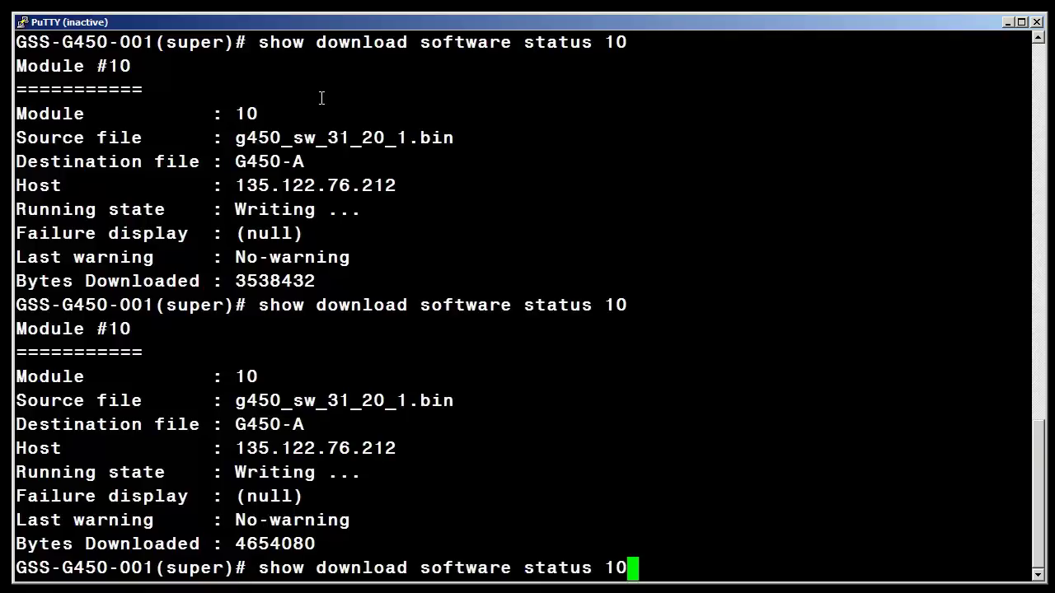
{"action": "key", "text": "Return"}
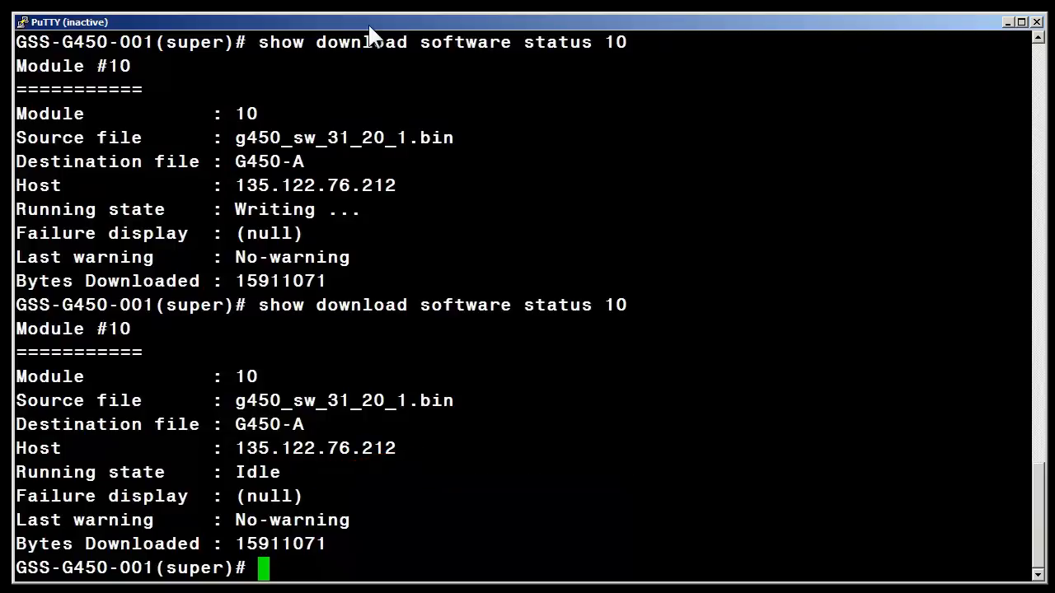
- Run set boot bank bank-A and begin entering the reset command
{"action": "type", "text": "set boot bank bank-A"}
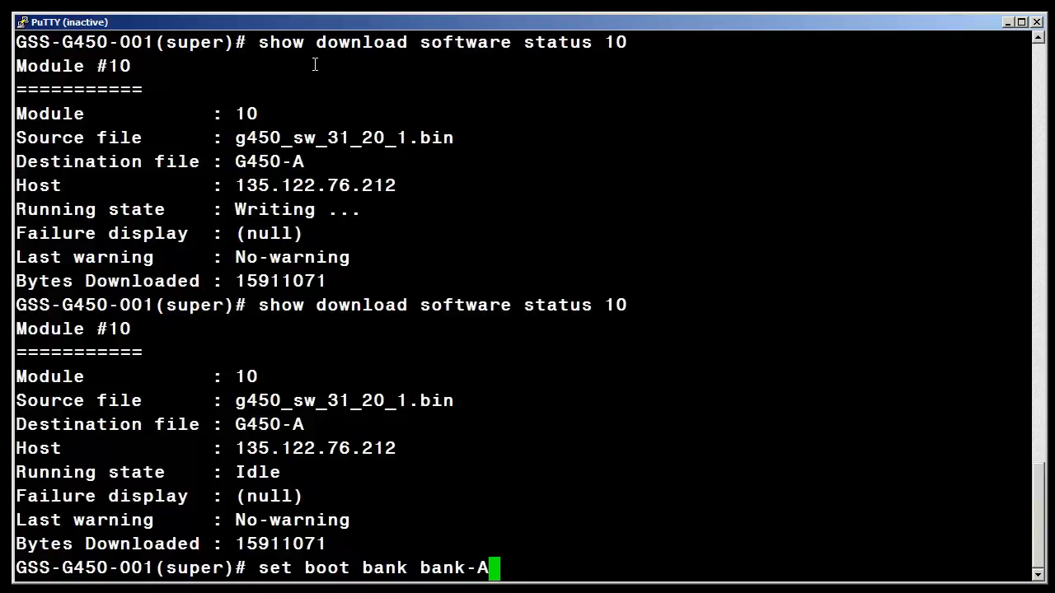
{"action": "key", "text": "Return"}
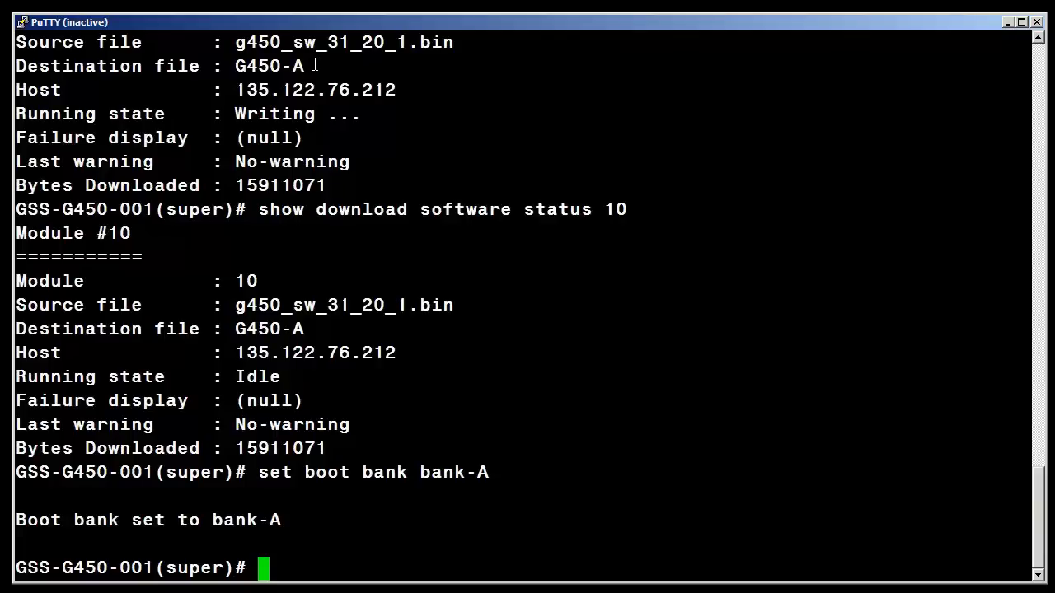
{"action": "type", "text": "res"}
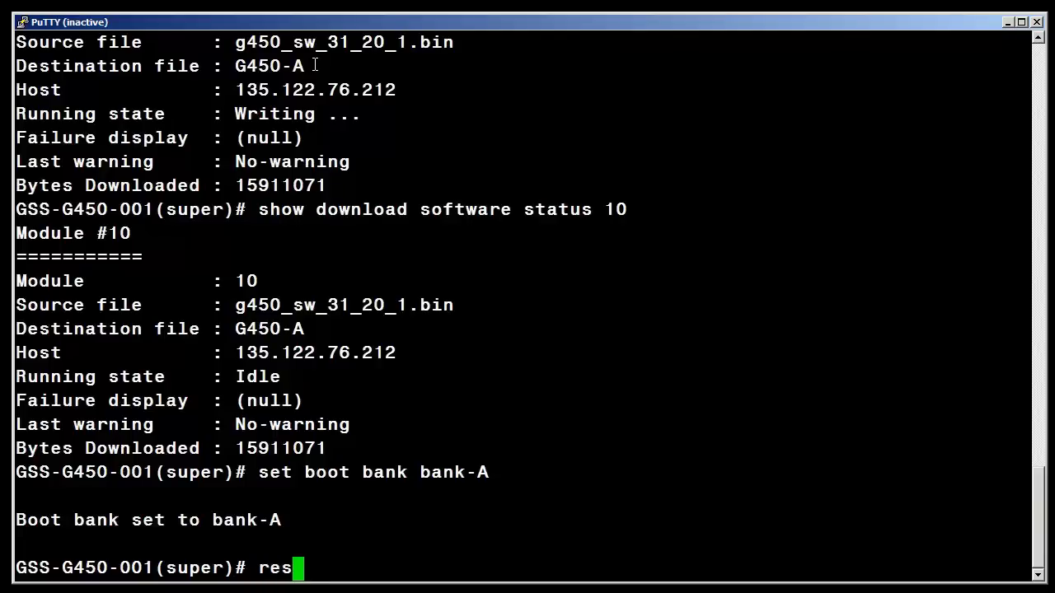